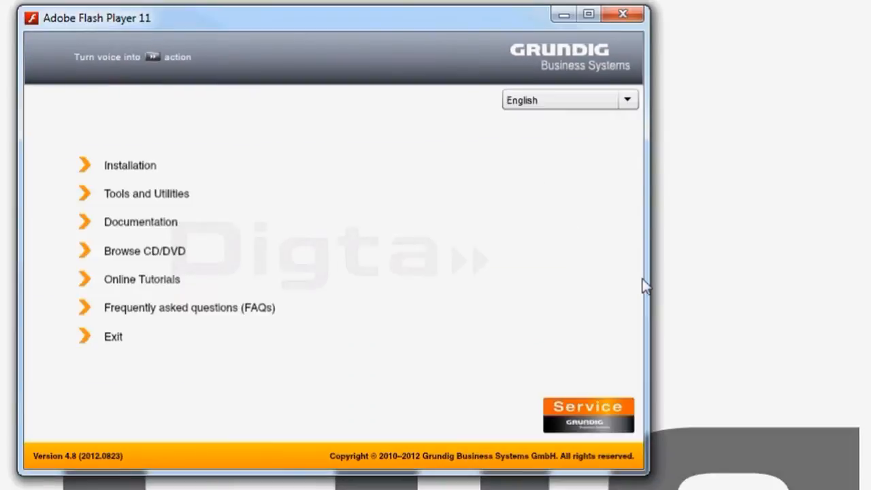
- Start installing DssMover Portable onto the dictation machine from the Installation menu
{"action": "left_click", "coordinate": [128, 164]}
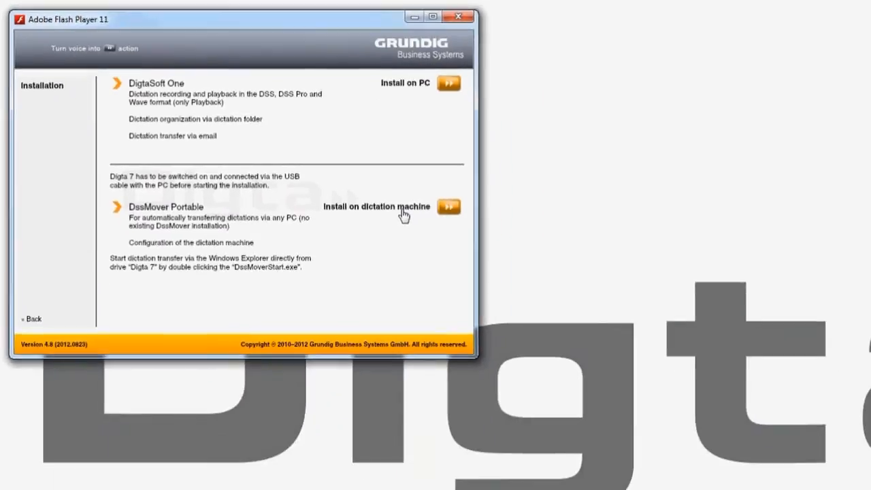
{"action": "left_click", "coordinate": [450, 207]}
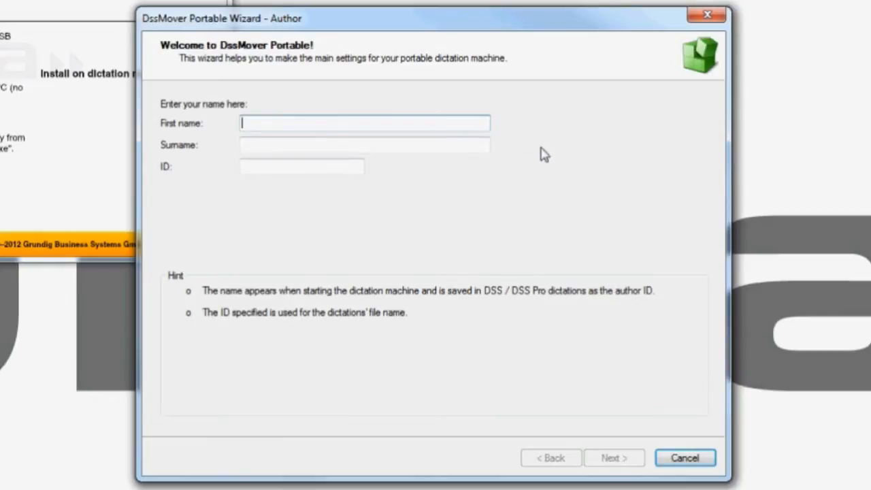
- Enter author Max Mustermann with ID MM and continue to the transfer path page
{"action": "type", "text": "Max"}
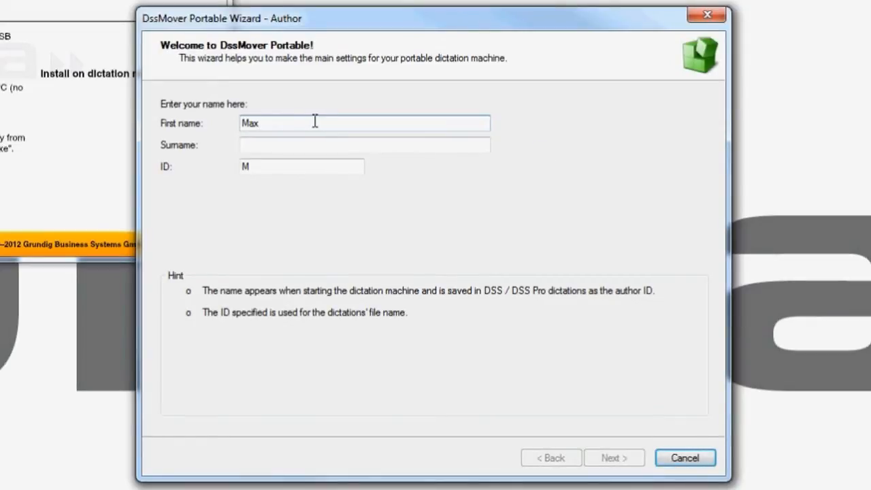
{"action": "left_click", "coordinate": [362, 145]}
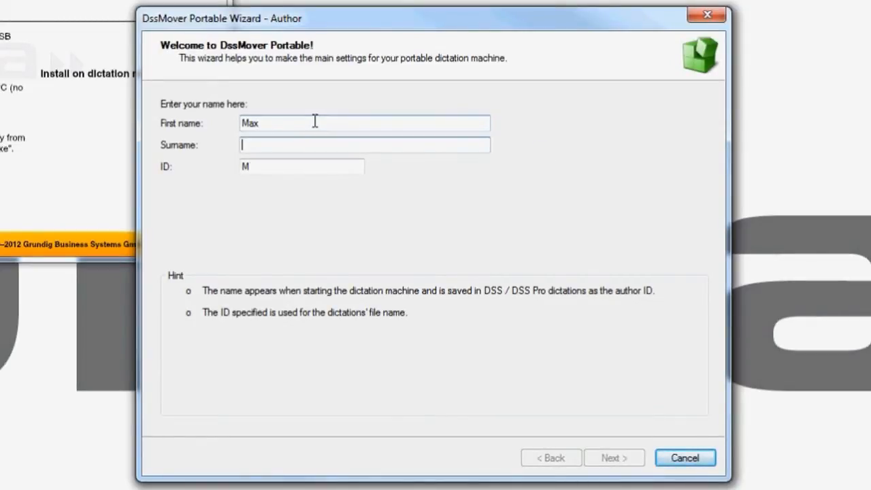
{"action": "type", "text": "Mustermann"}
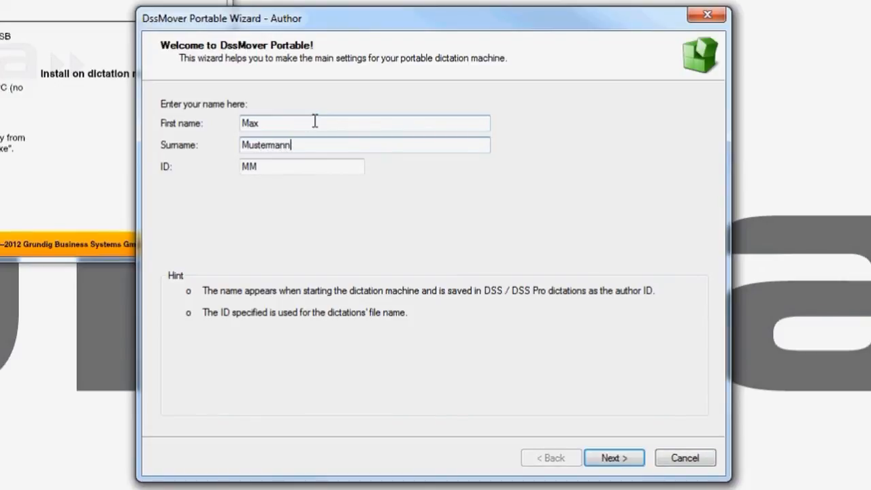
{"action": "left_click", "coordinate": [301, 166]}
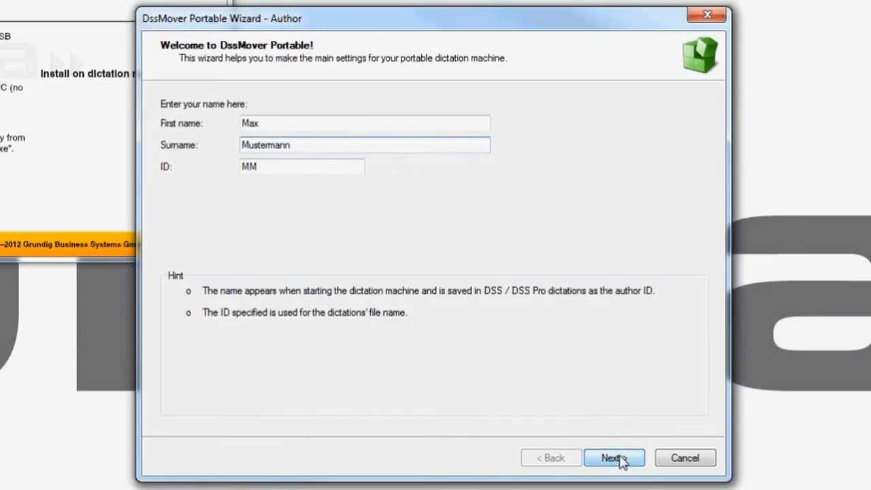
{"action": "left_click", "coordinate": [616, 458]}
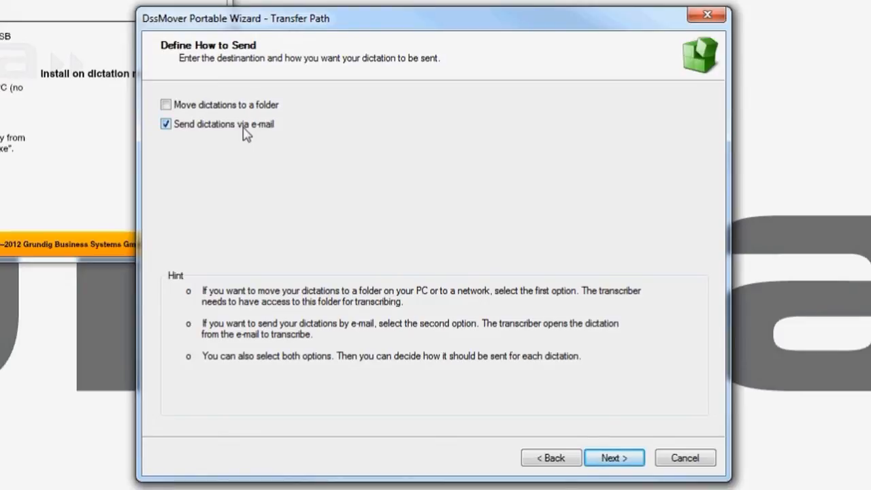
{"action": "left_click", "coordinate": [616, 458]}
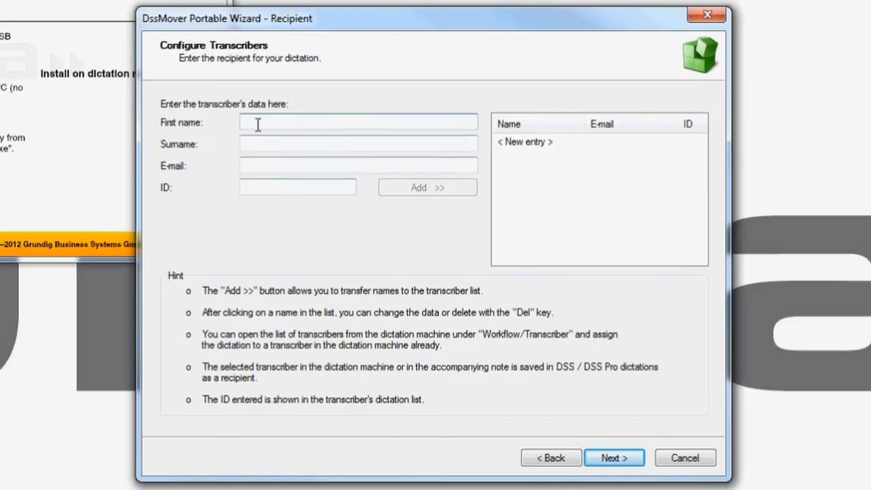
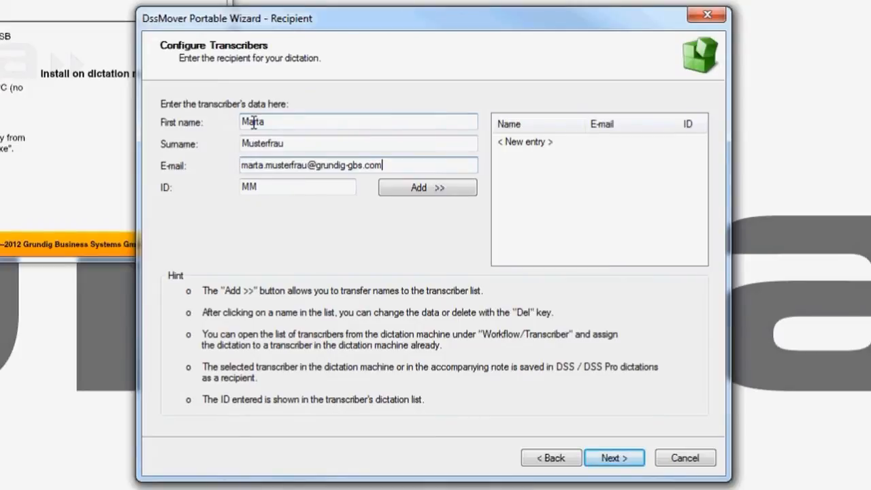
{"action": "left_click", "coordinate": [428, 188]}
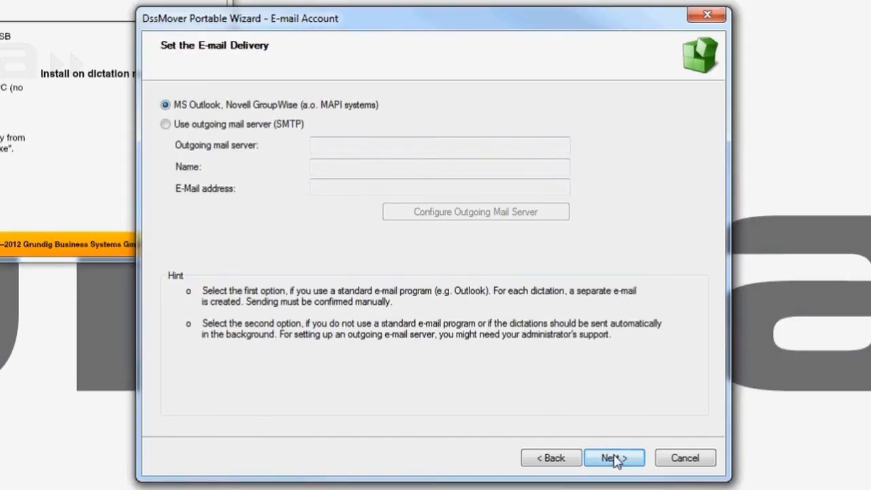
{"action": "left_click", "coordinate": [614, 457]}
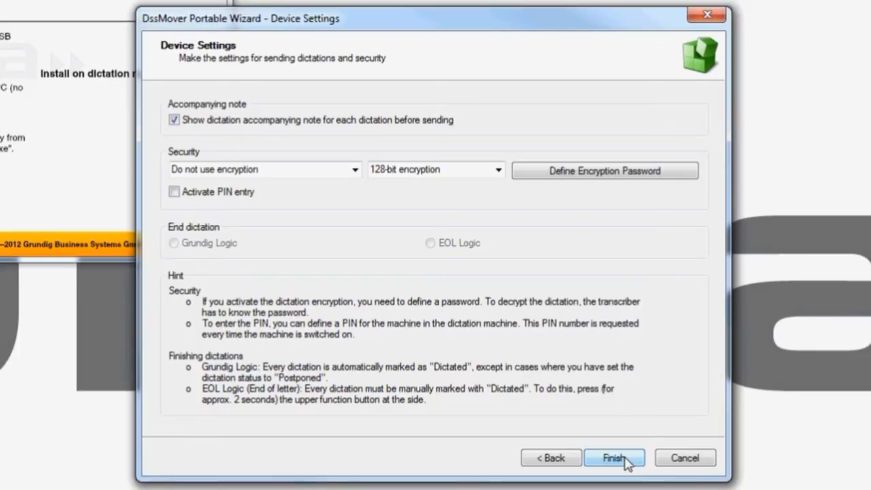
- Finish the wizard keeping the default device settings
{"action": "left_click", "coordinate": [616, 458]}
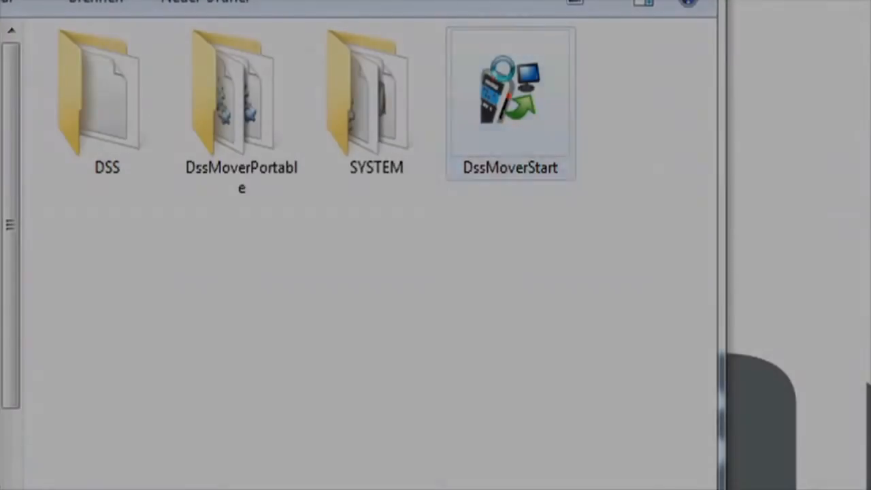
- Launch DssMoverStart from the Digta 7 drive
{"action": "left_click", "coordinate": [508, 92]}
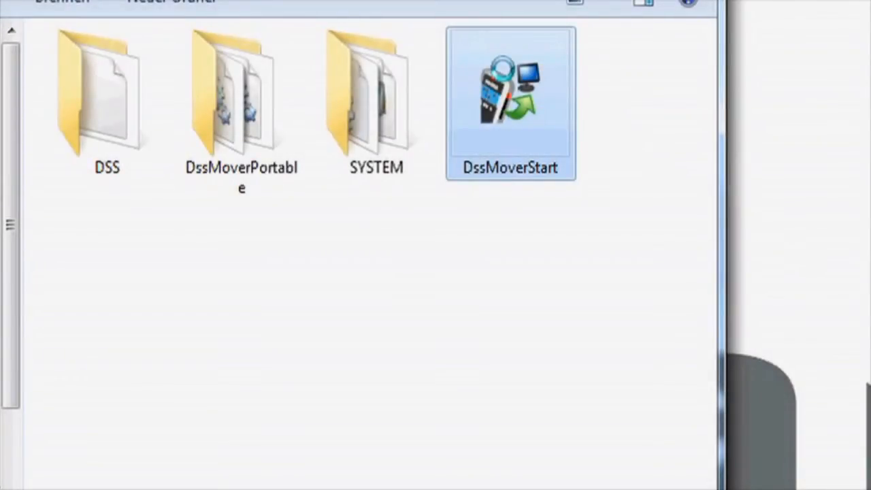
{"action": "double_click", "coordinate": [508, 92]}
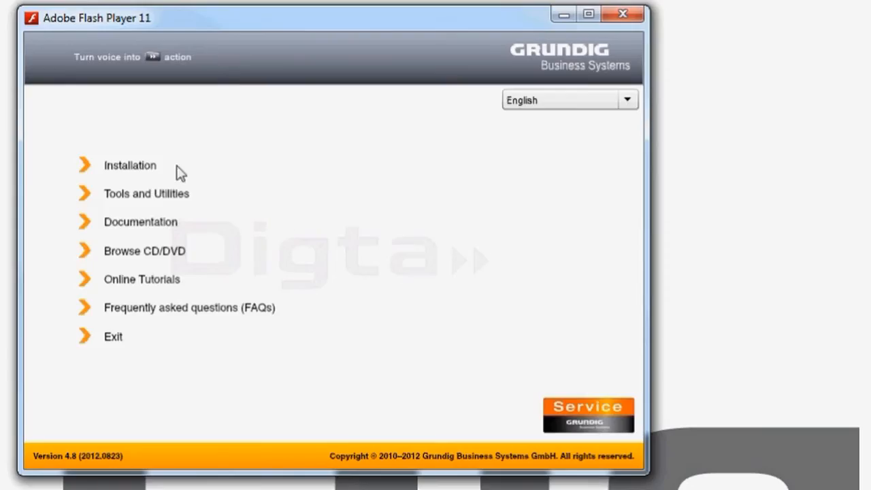
- Start installing DigtaSoft One on the PC from the Installation menu
{"action": "left_click", "coordinate": [129, 164]}
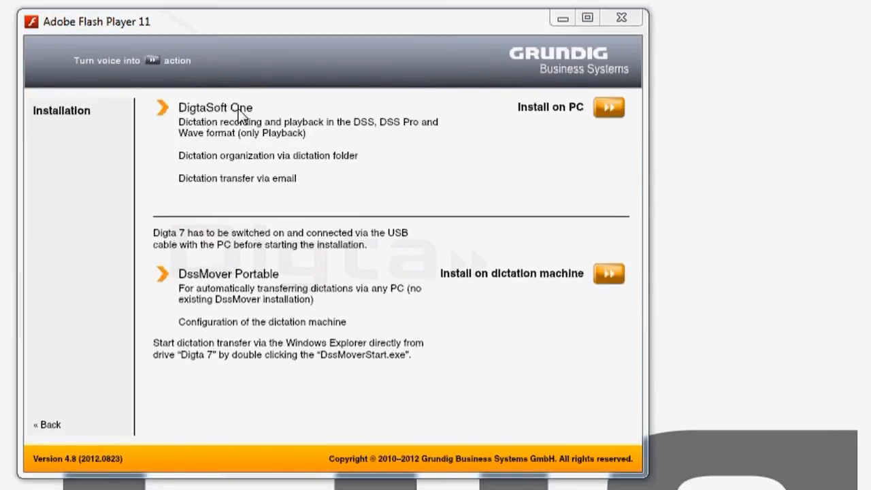
{"action": "mouse_move", "coordinate": [548, 115]}
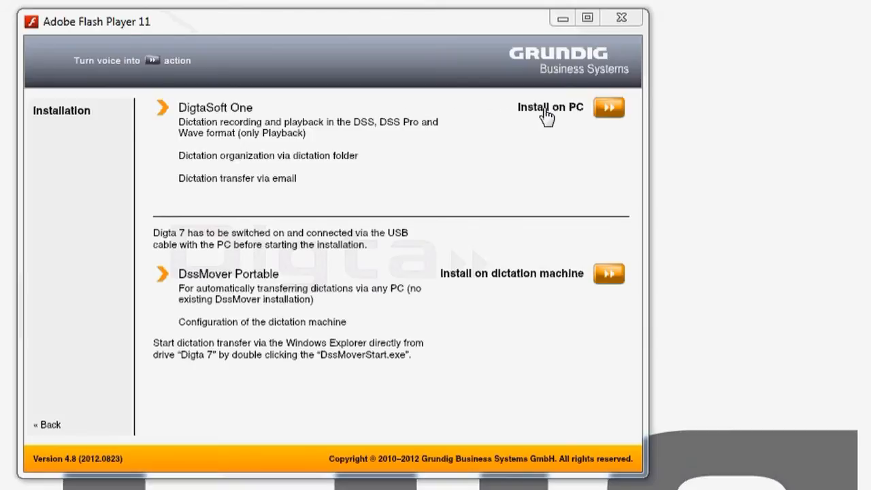
{"action": "left_click", "coordinate": [607, 106]}
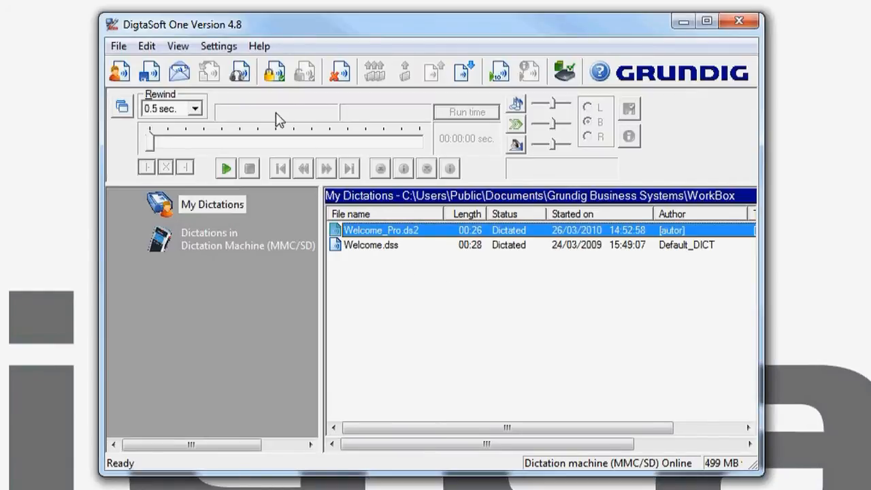
{"action": "left_click", "coordinate": [218, 47]}
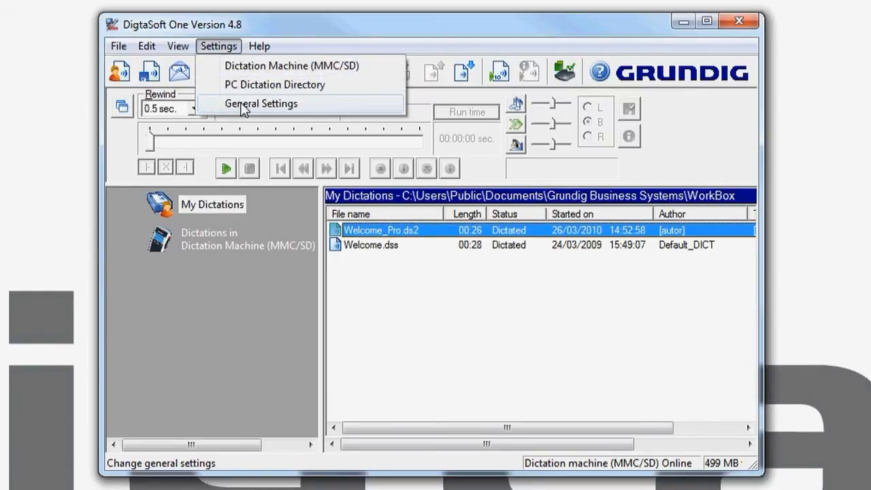
{"action": "left_click", "coordinate": [262, 103]}
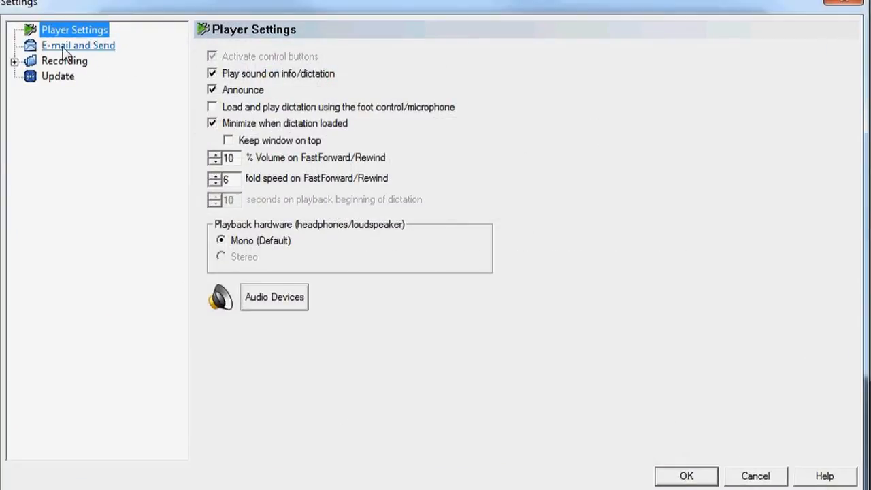
{"action": "left_click", "coordinate": [79, 46]}
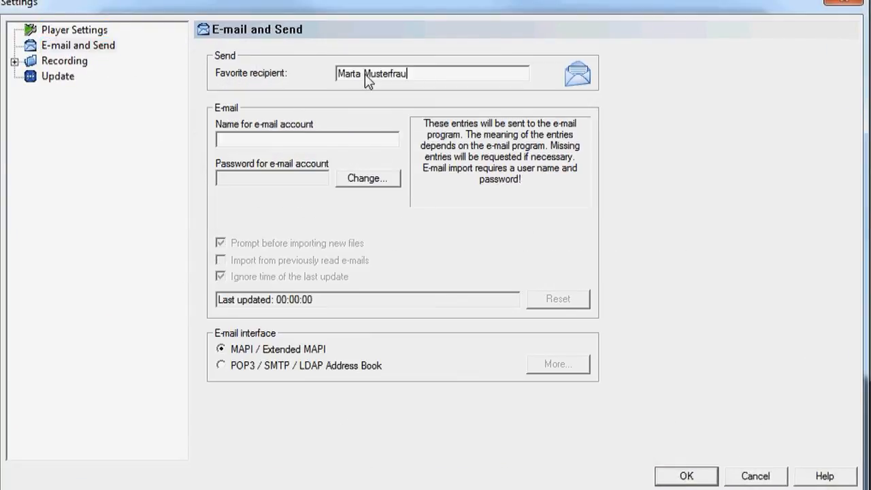
{"action": "left_click", "coordinate": [368, 177]}
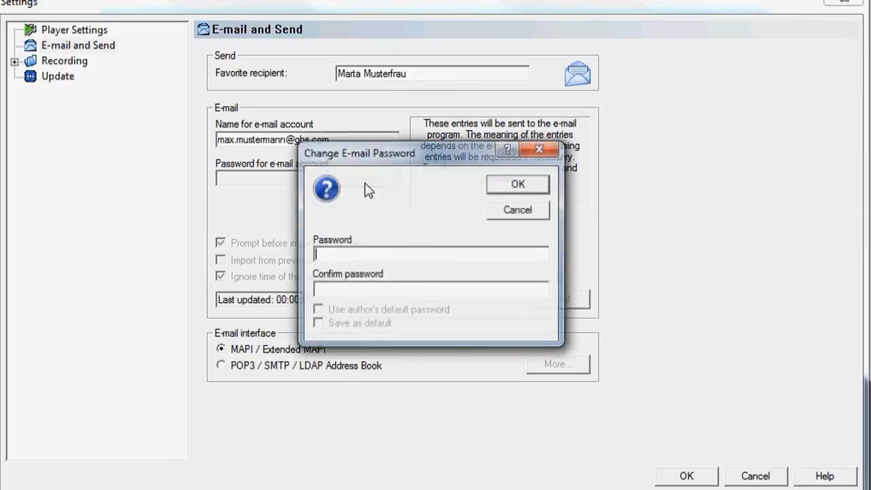
{"action": "left_click", "coordinate": [518, 184]}
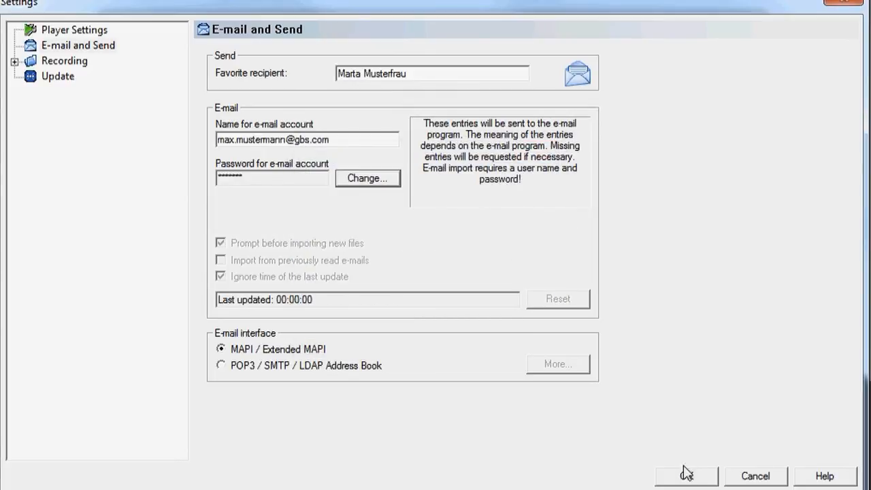